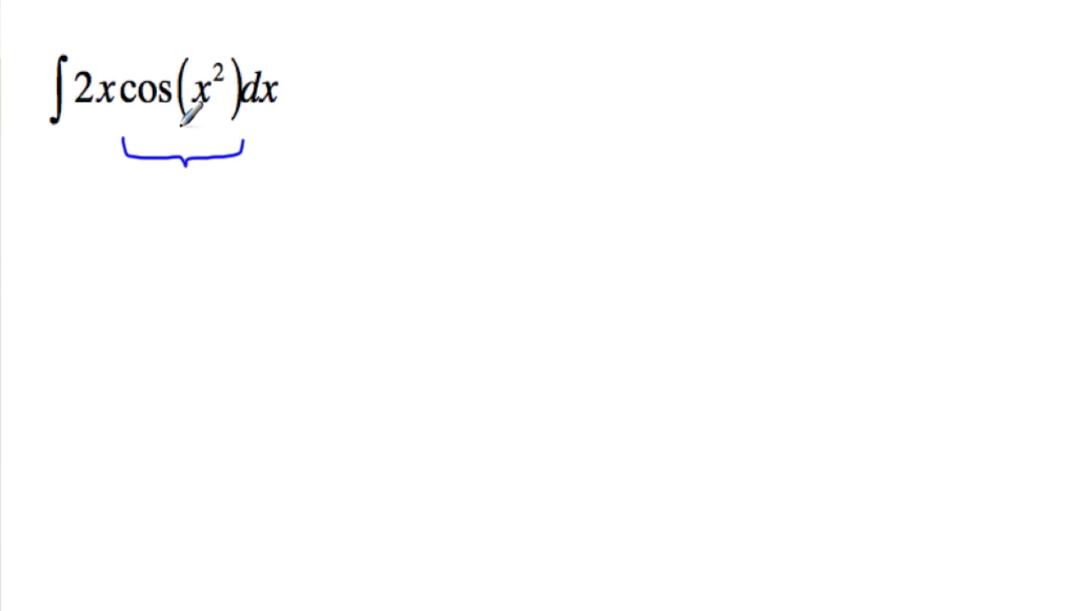
# - Draw a small red brace under the inner function x² inside the blue brace
pyautogui.moveTo(186, 127); pyautogui.dragTo(234, 127)
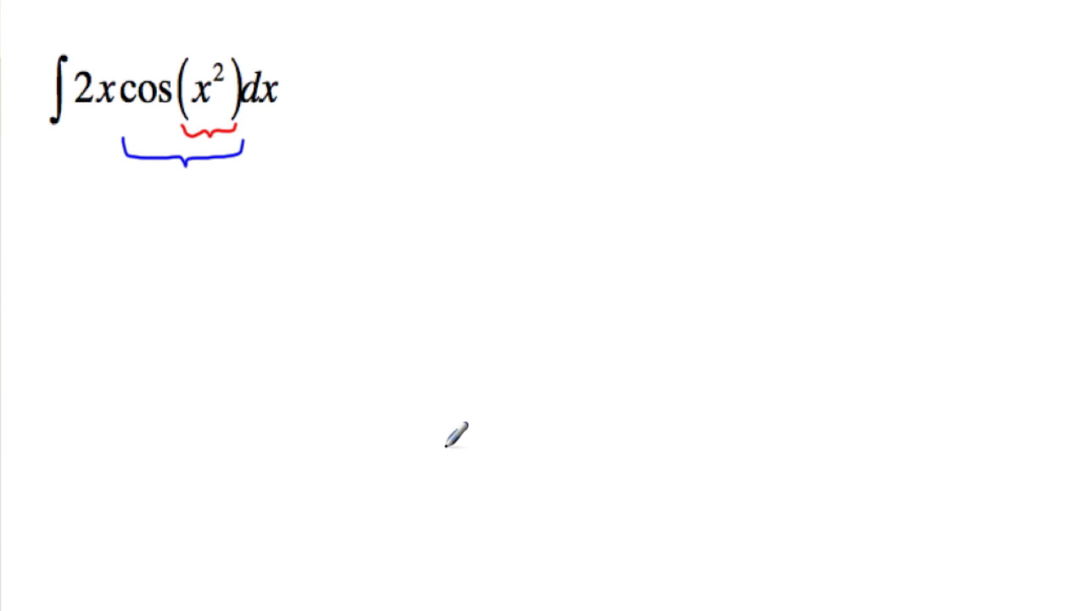
pyautogui.moveTo(265, 254)
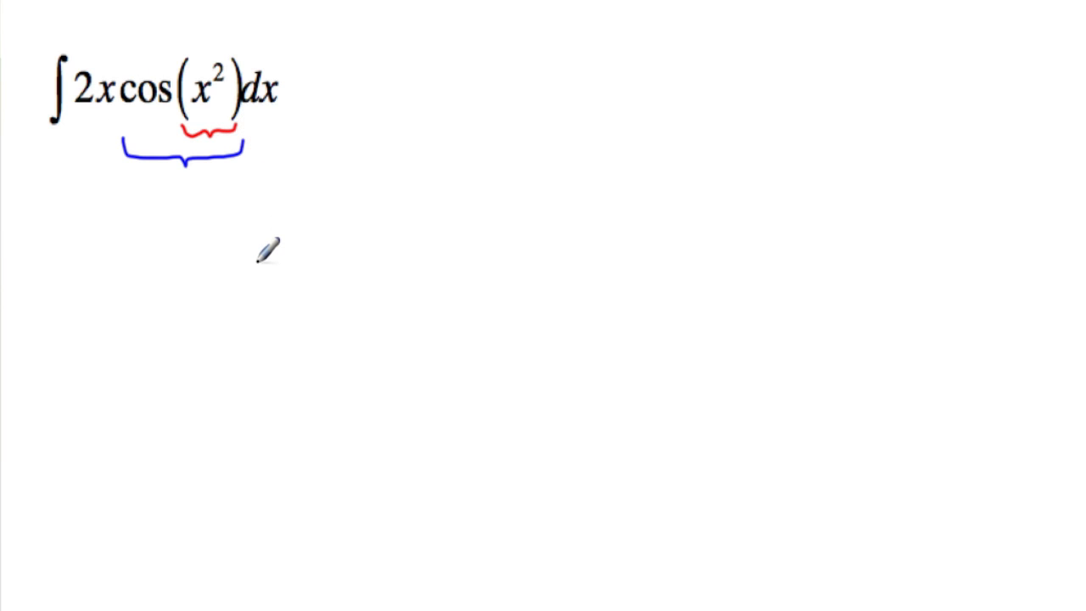
pyautogui.moveTo(247, 307)
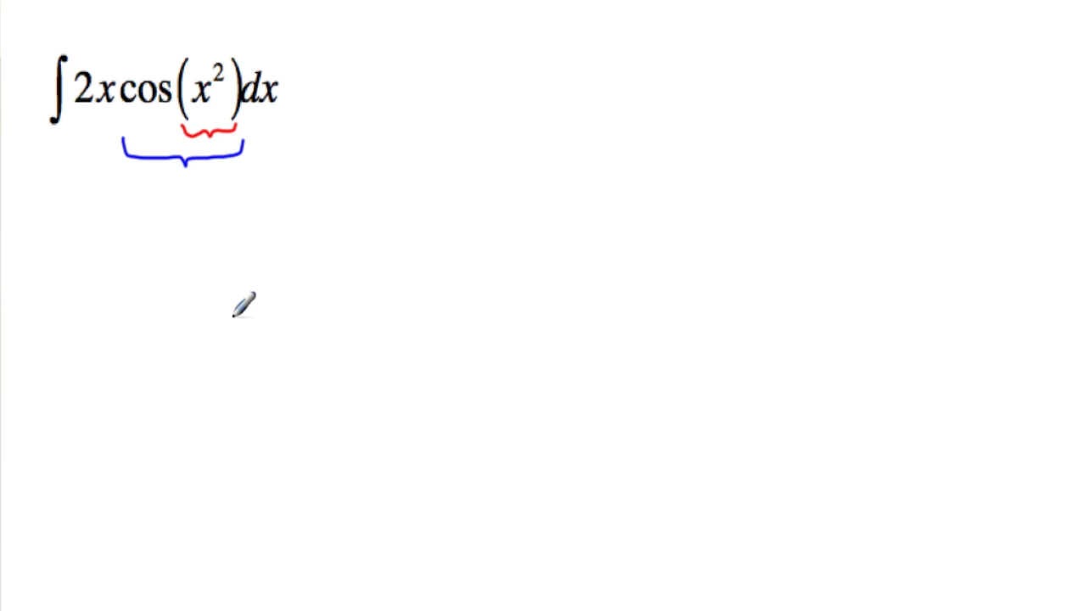
pyautogui.moveTo(246, 292)
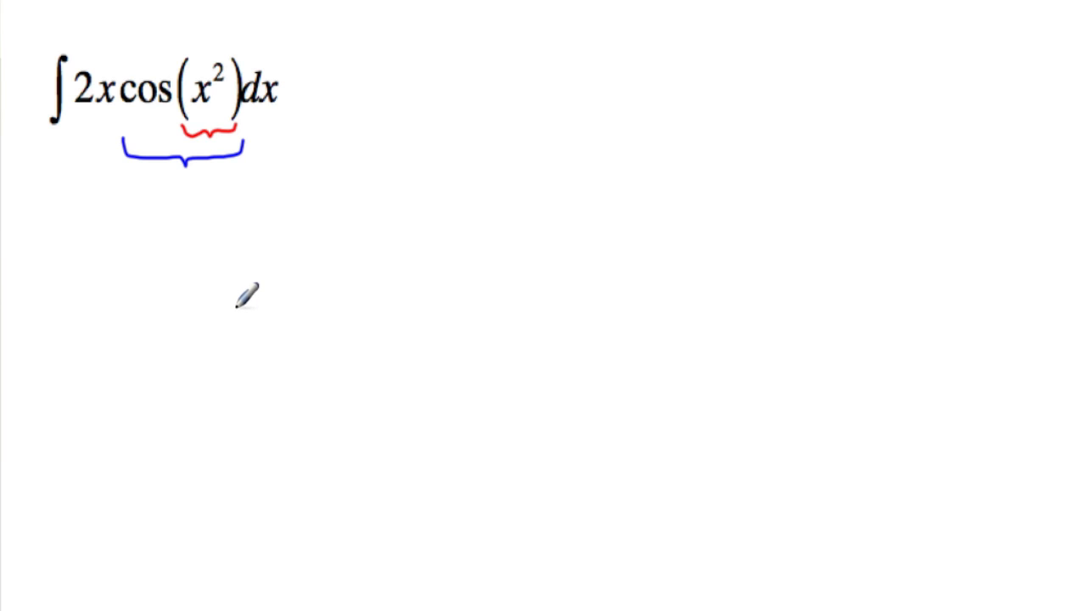
pyautogui.moveTo(127, 258)
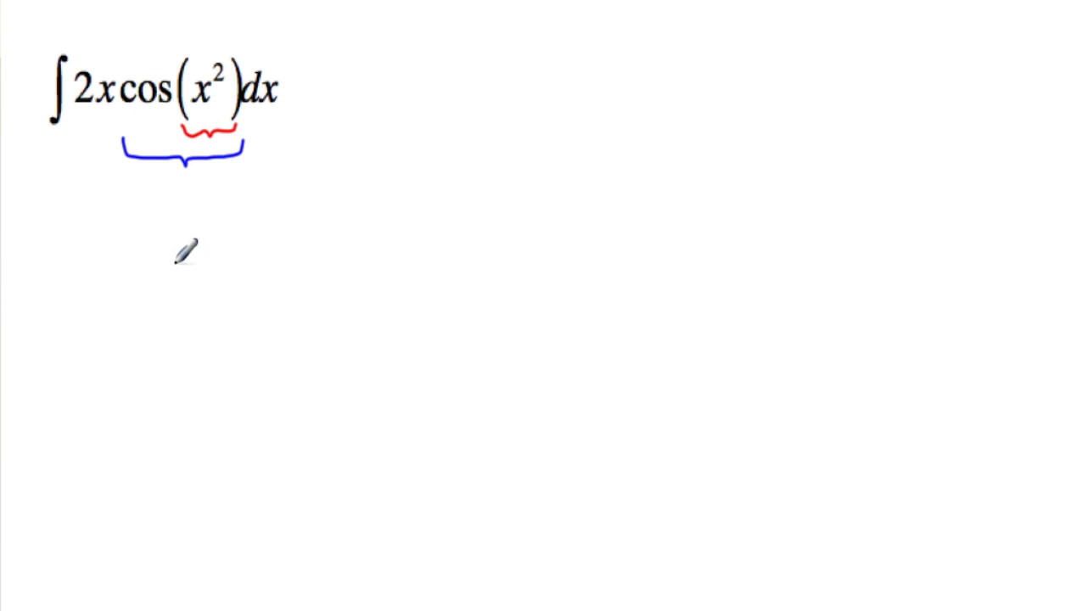
pyautogui.moveTo(271, 82)
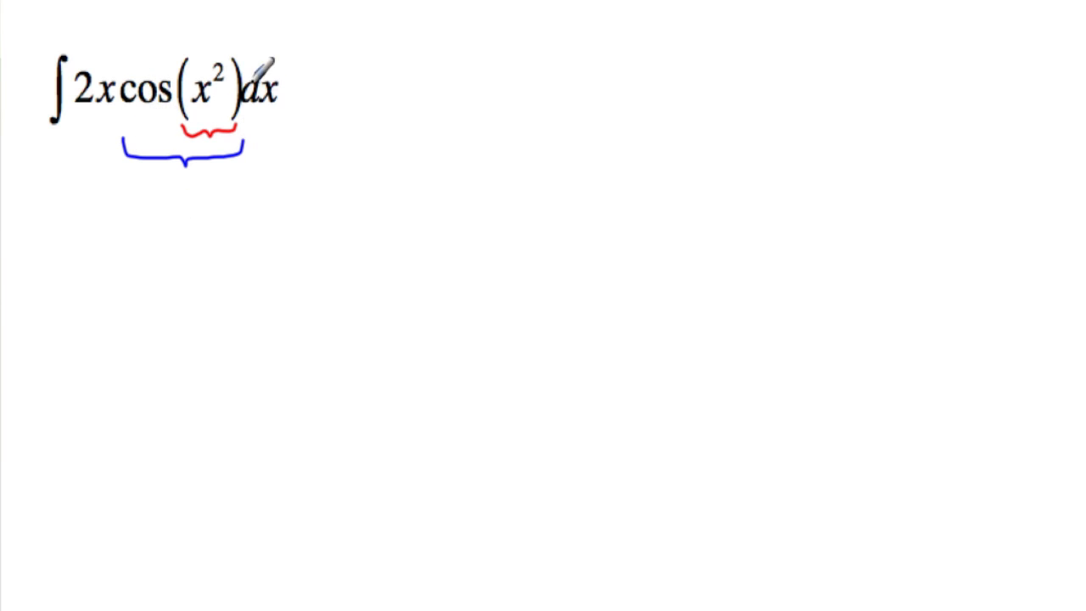